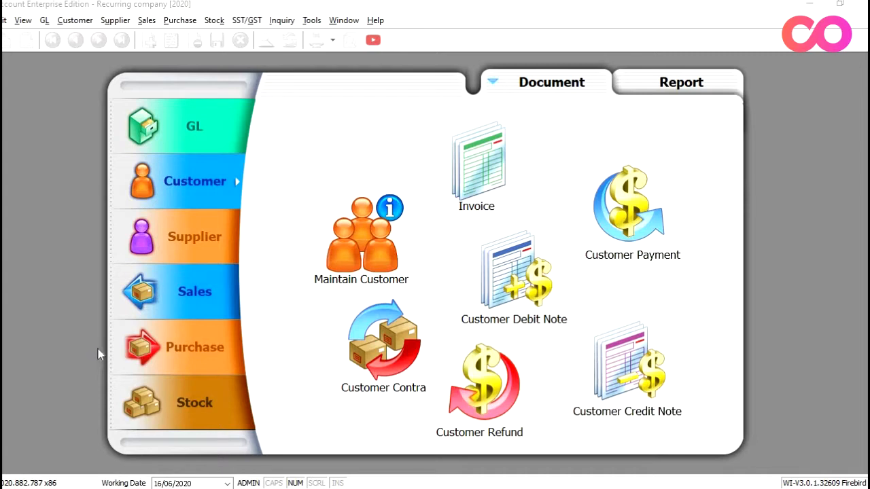
mouse_move(163, 238)
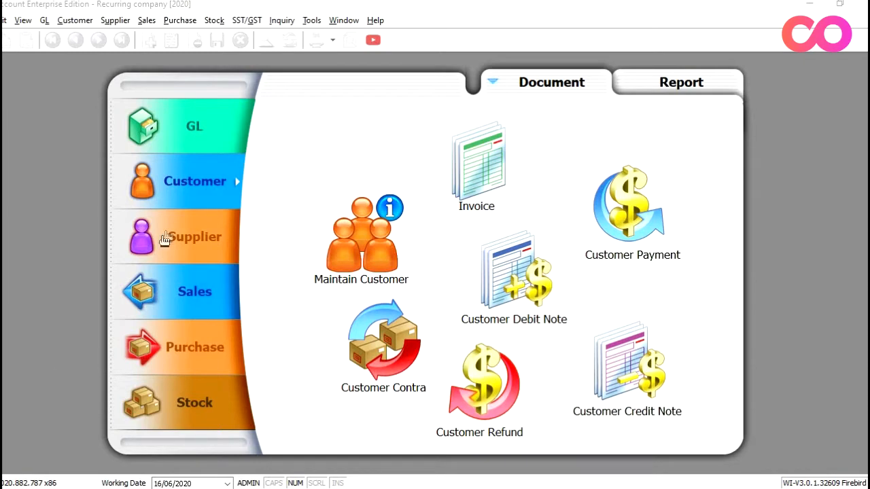
mouse_move(346, 248)
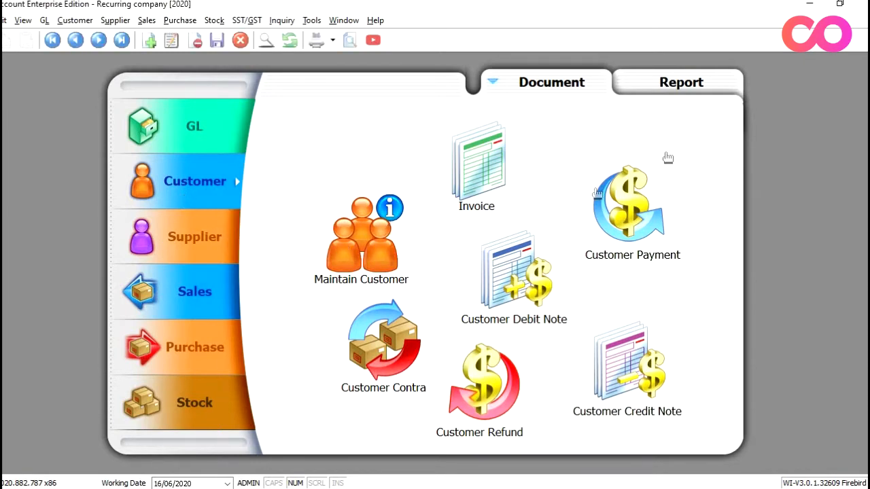
Step: Open Maintain Customer to list the three existing customer records
left_click(360, 238)
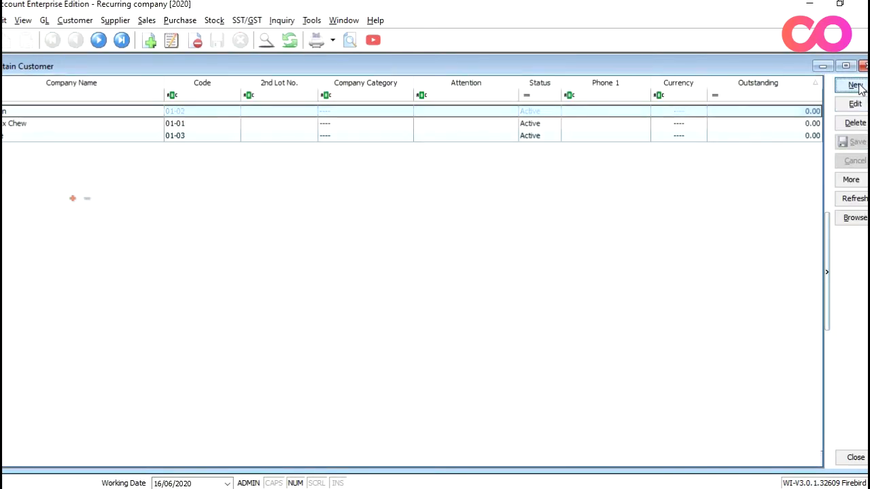
Step: Create a new customer with company name 'Ms Lee' and code 01-04
left_click(851, 84)
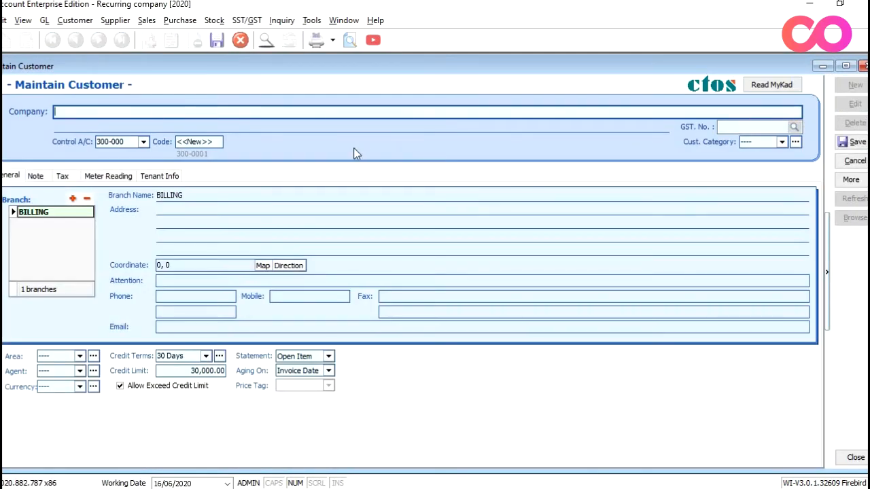
type("Ms Lee")
left_click(199, 141)
type("01-04")
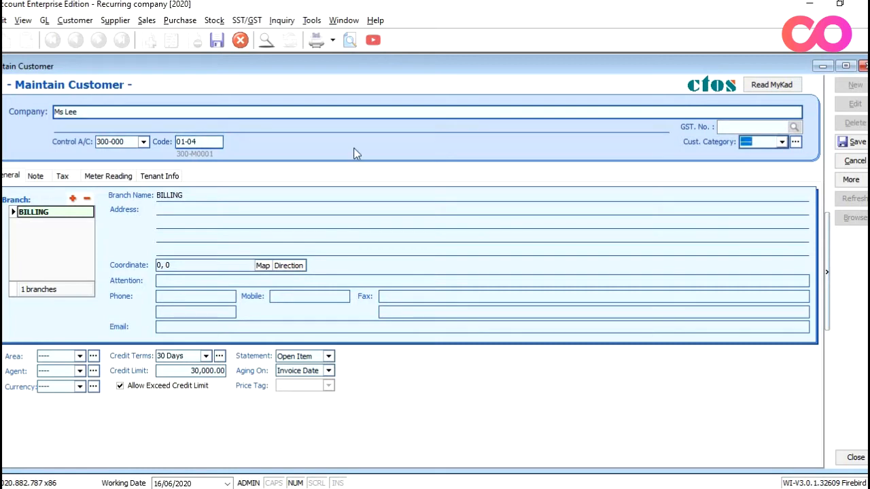
left_click(180, 210)
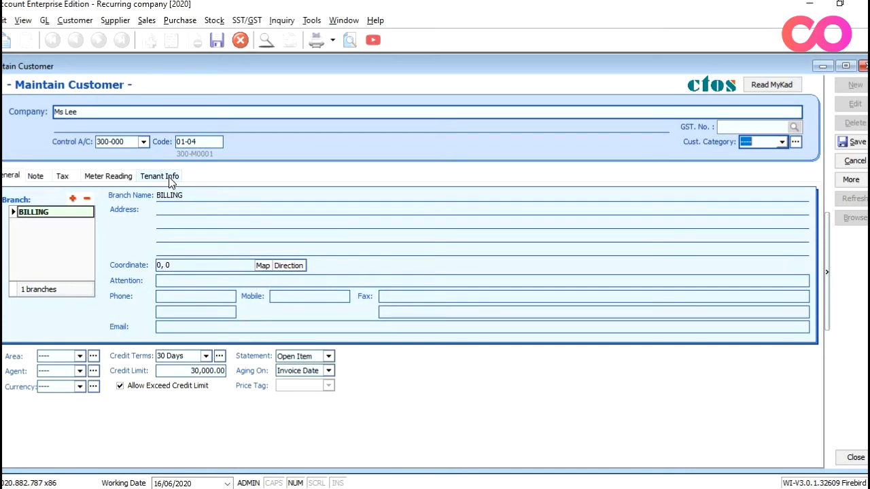
Step: Enter 967 in Tenant Info Build Up (sf) and save the Ms Lee record
left_click(159, 175)
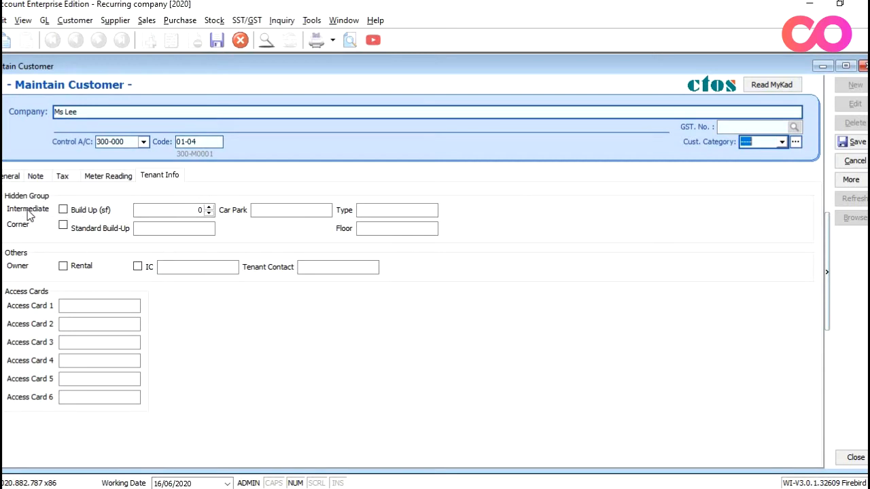
mouse_move(152, 209)
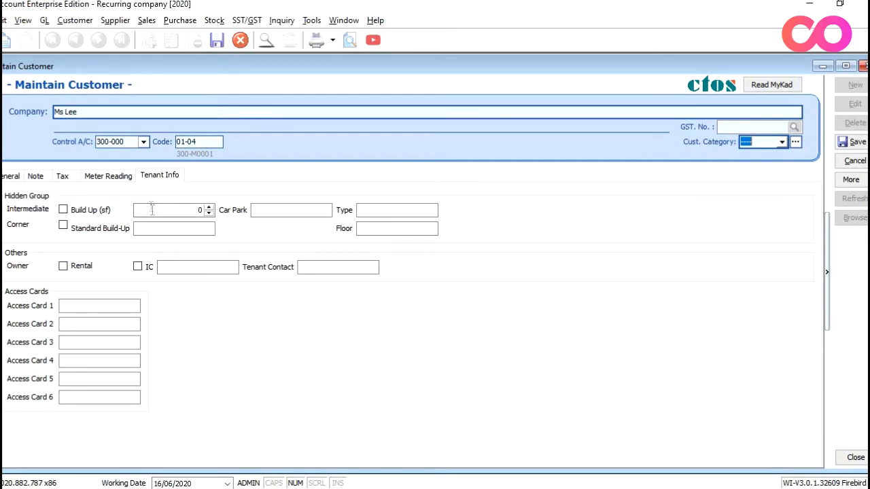
left_click(170, 209)
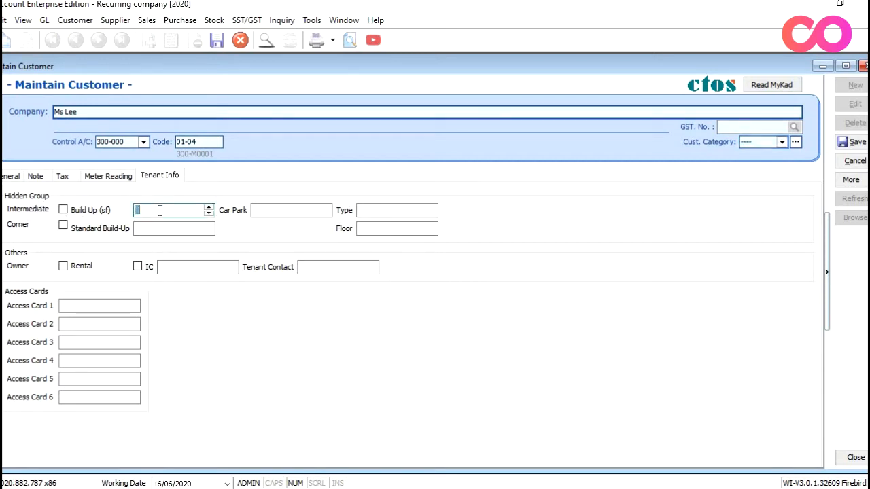
type("0")
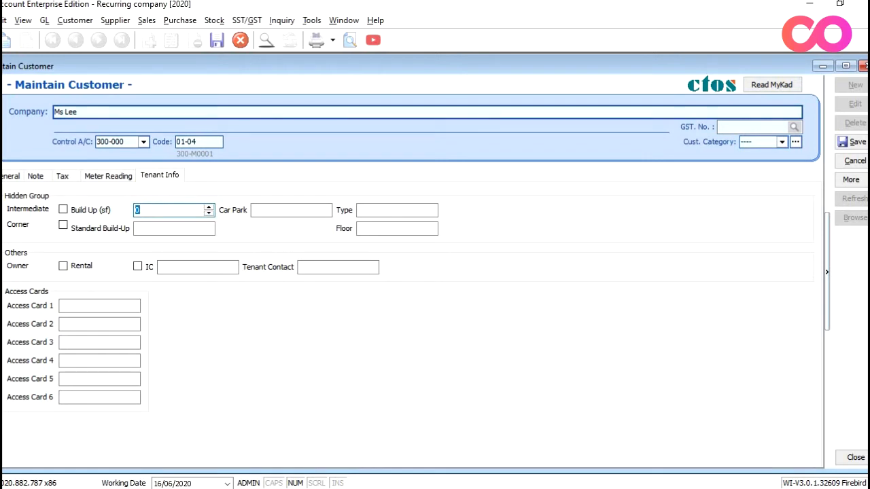
type("967")
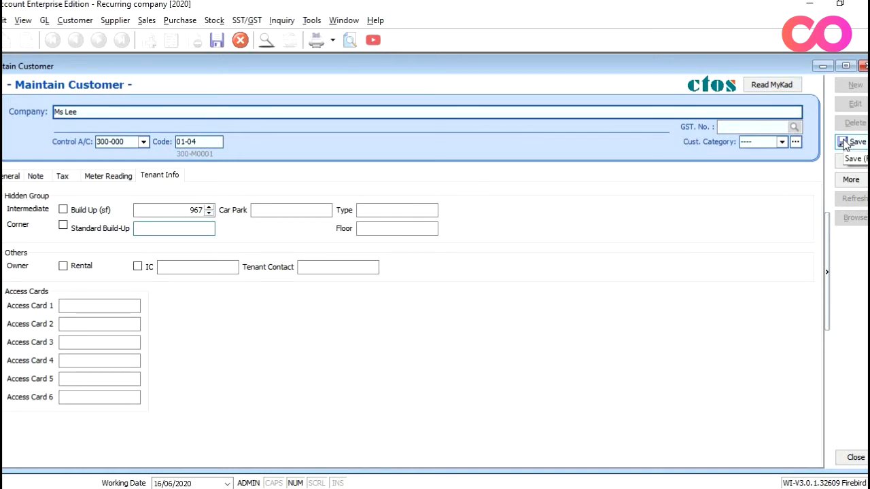
left_click(850, 142)
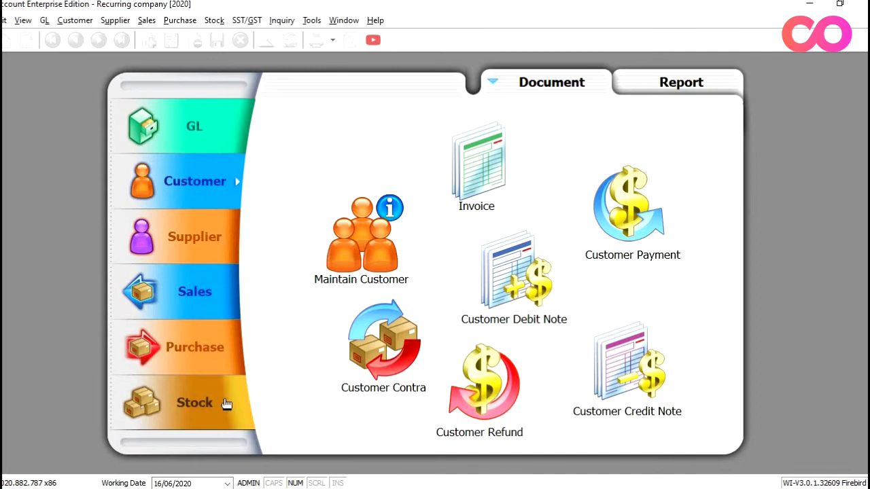
Step: Open the SERVICE CHARGES stock item and review its 0.30 unit price
left_click(195, 402)
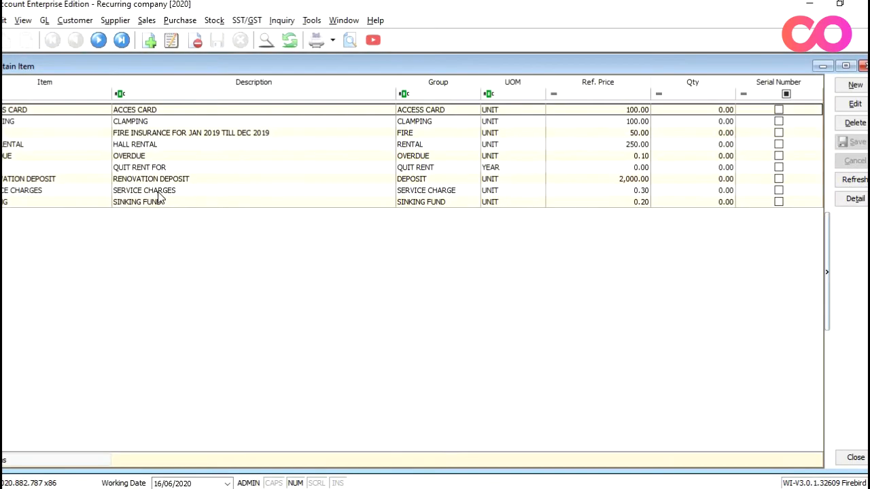
left_click(144, 191)
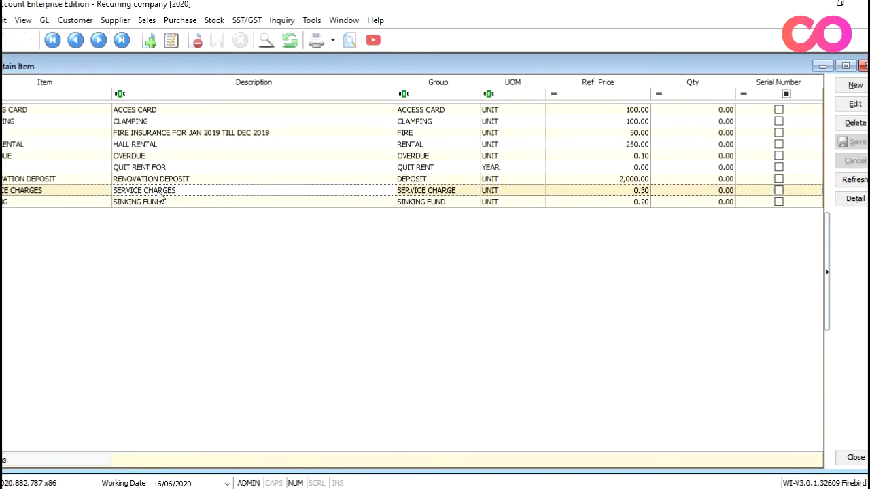
double_click(143, 190)
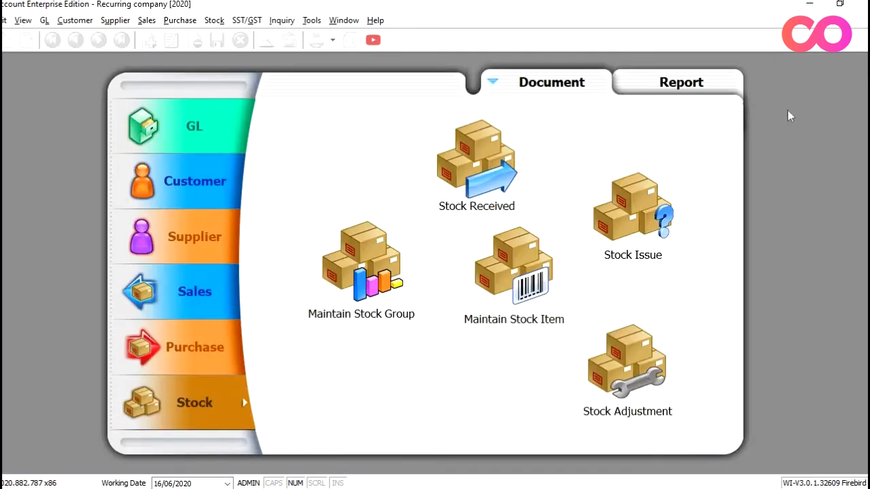
Step: Edit the June 2020 service-charges quotation and select JUNE 2020 in its description
left_click(195, 292)
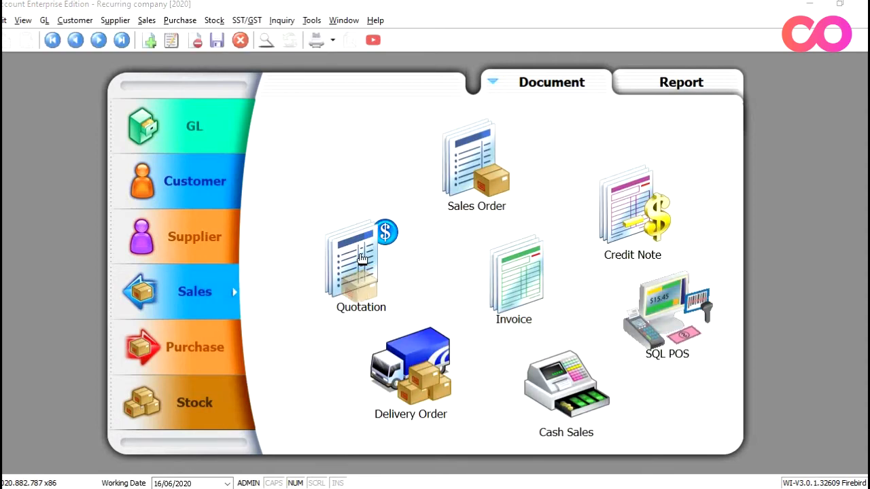
left_click(361, 261)
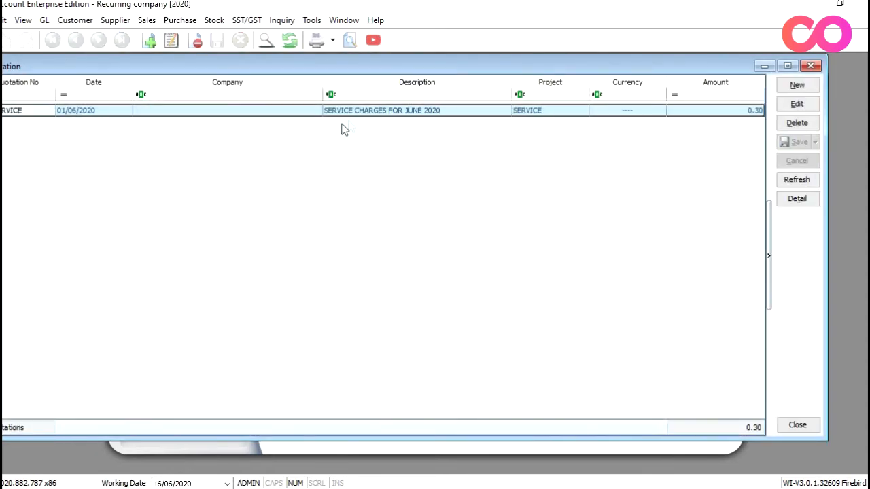
mouse_move(360, 117)
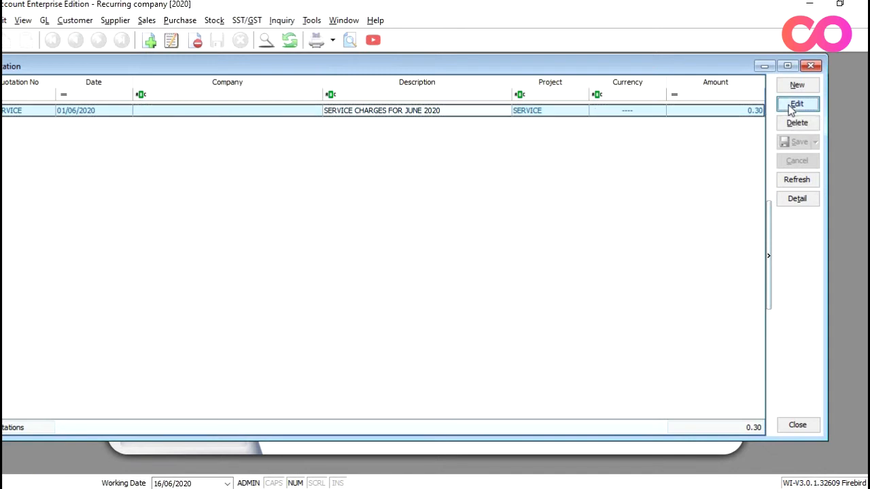
left_click(797, 104)
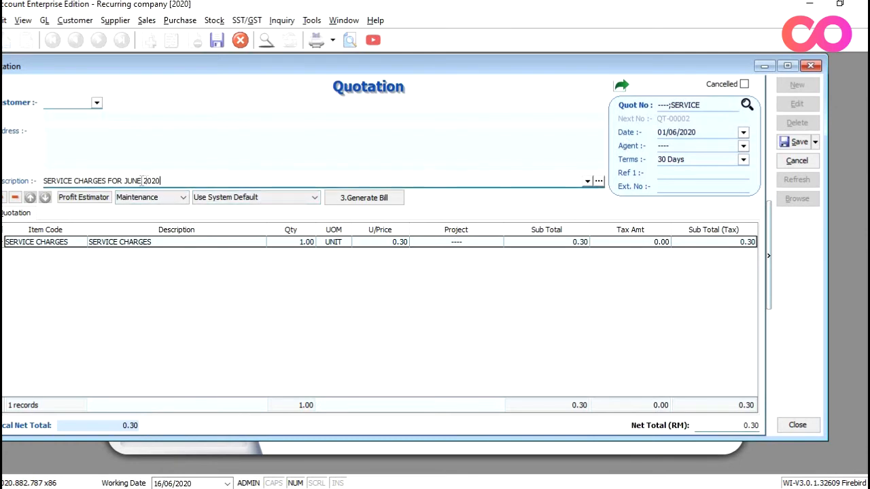
double_click(140, 180)
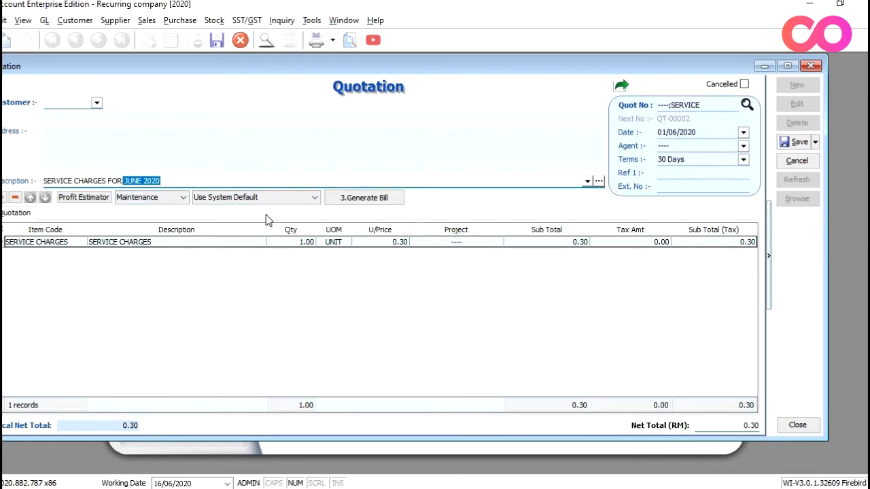
mouse_move(368, 199)
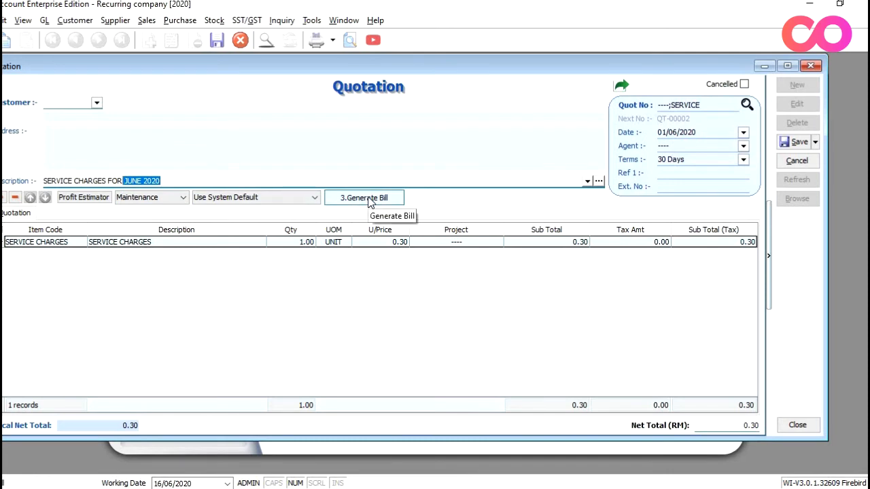
Step: Generate bills for all four ticked owners via 3.Generate Bill, then save the quotation
left_click(364, 197)
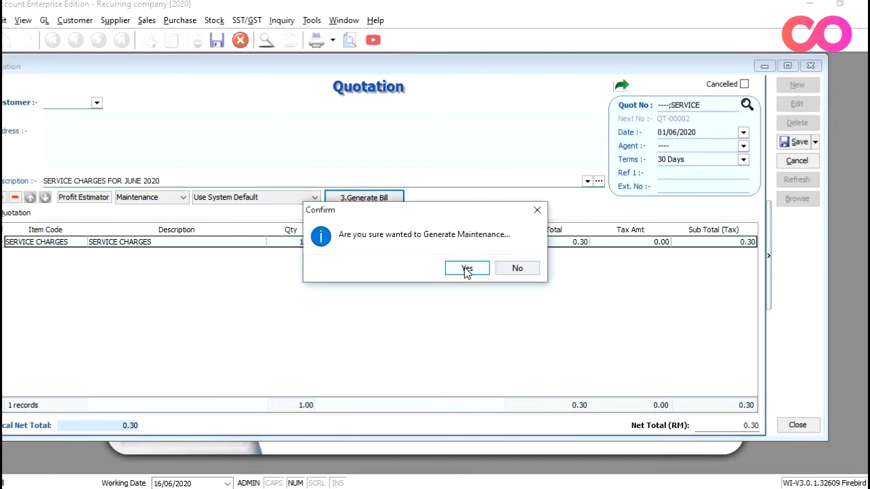
left_click(466, 267)
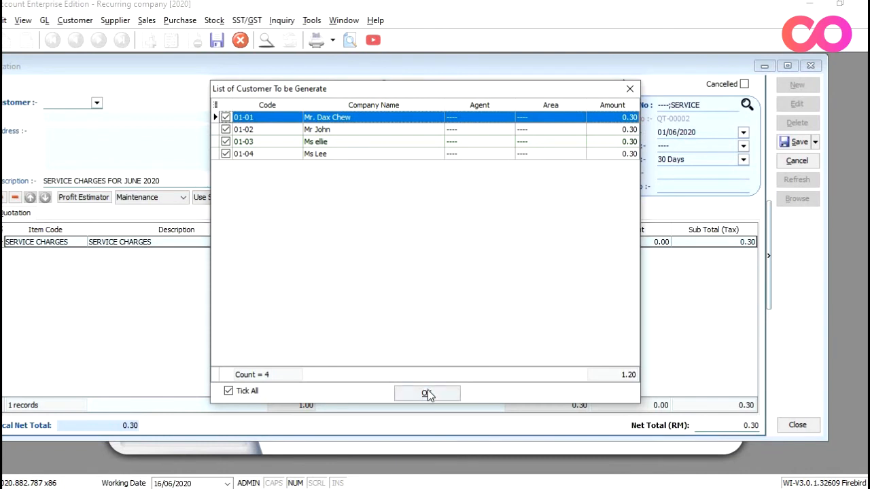
left_click(426, 393)
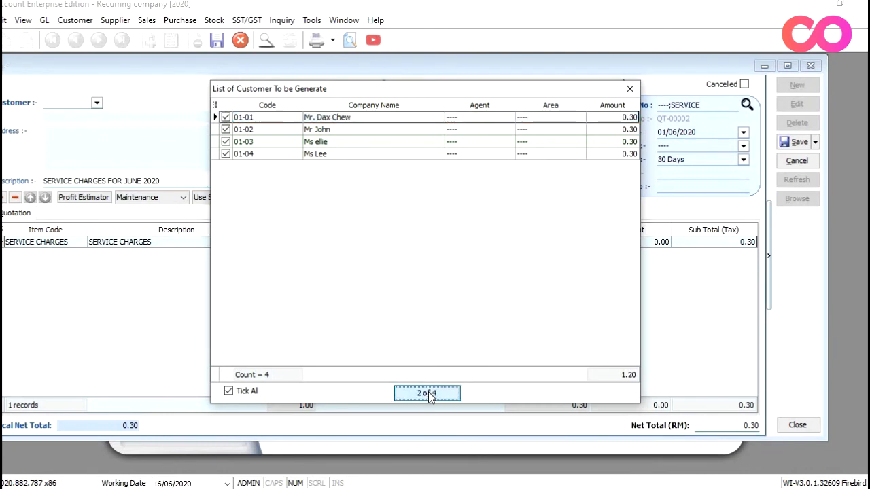
left_click(427, 393)
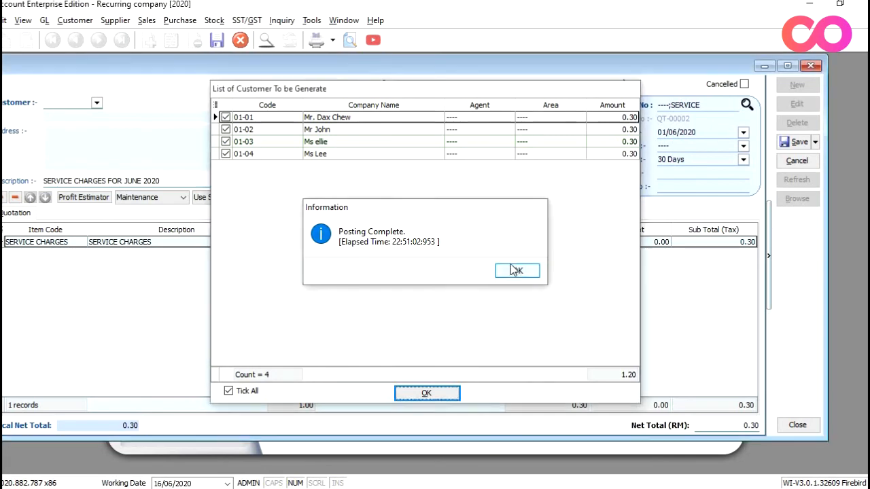
left_click(517, 270)
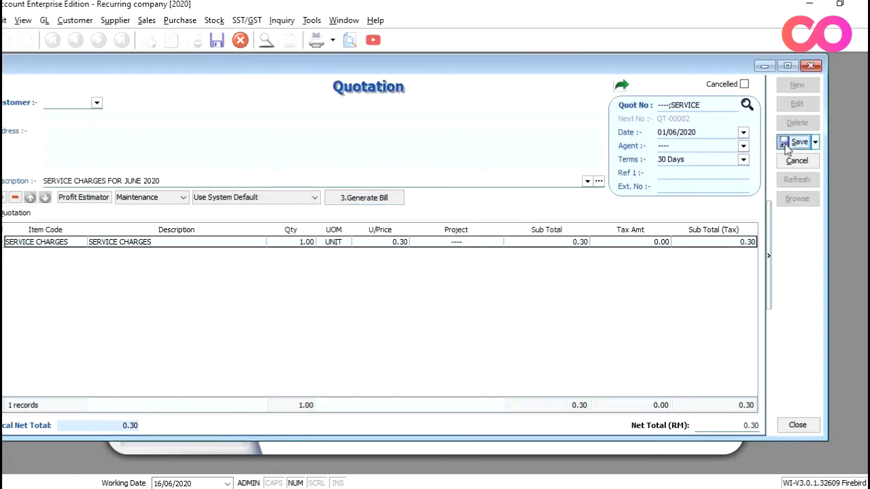
left_click(793, 142)
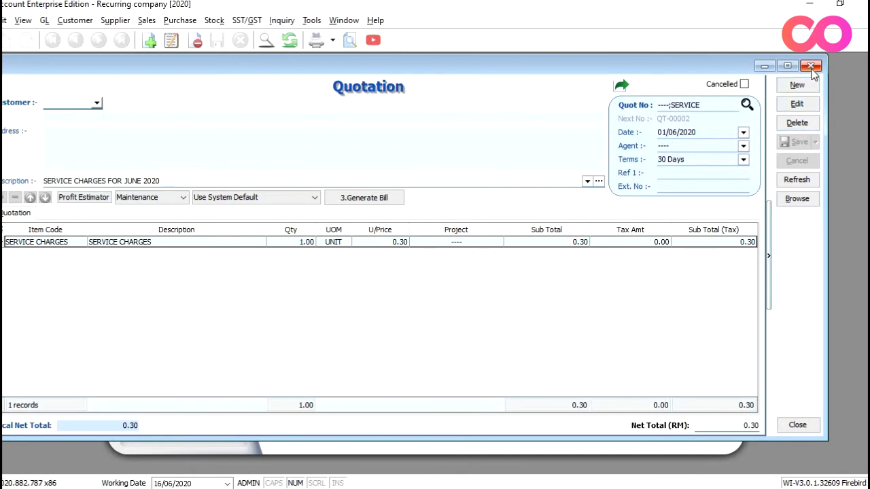
Step: Check Ms Lee's June 2020 invoice shows 967 units and a 290.10 subtotal
left_click(810, 66)
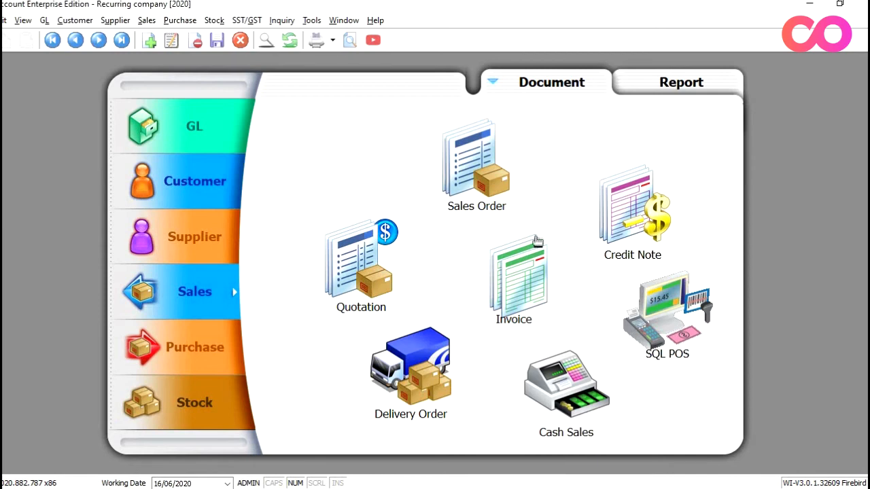
left_click(514, 278)
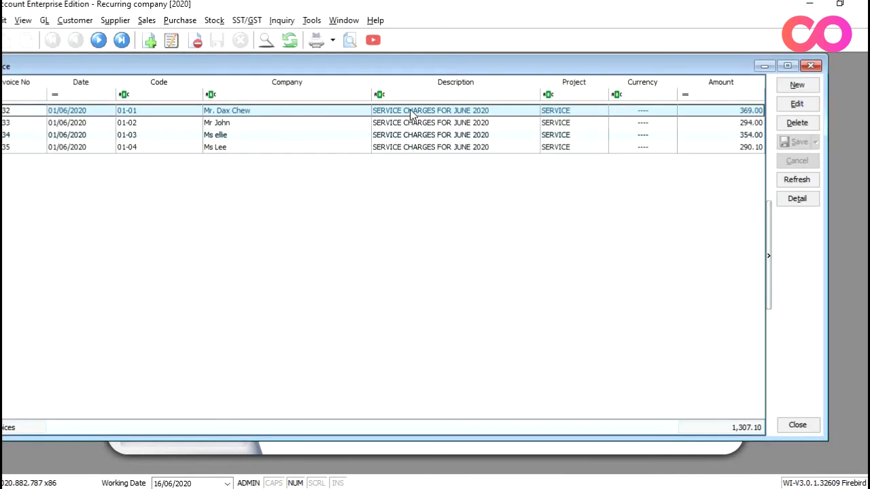
mouse_move(415, 156)
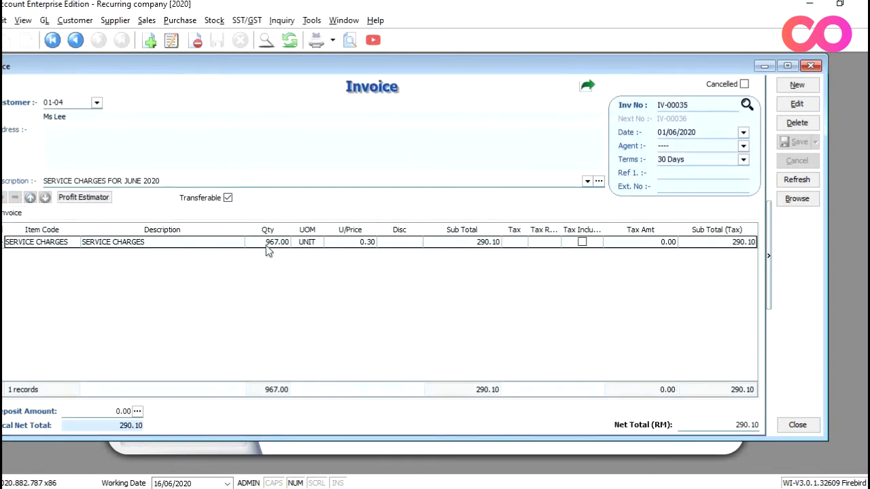
left_click(265, 242)
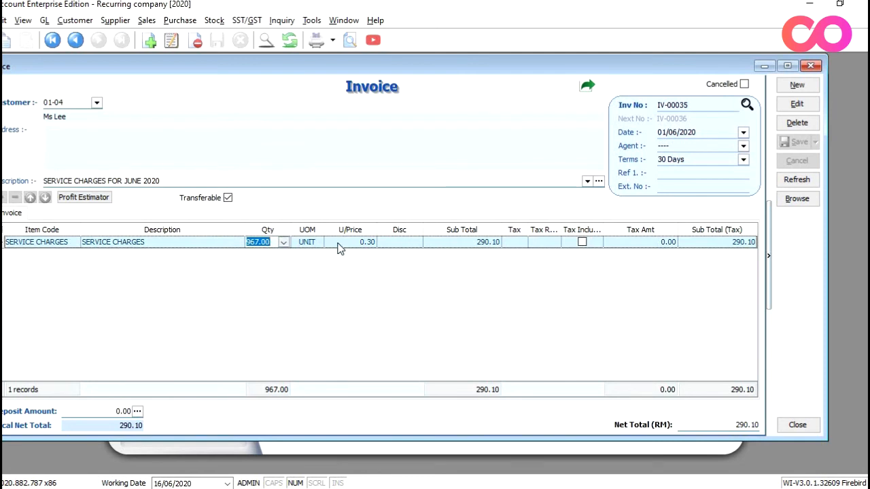
left_click(350, 242)
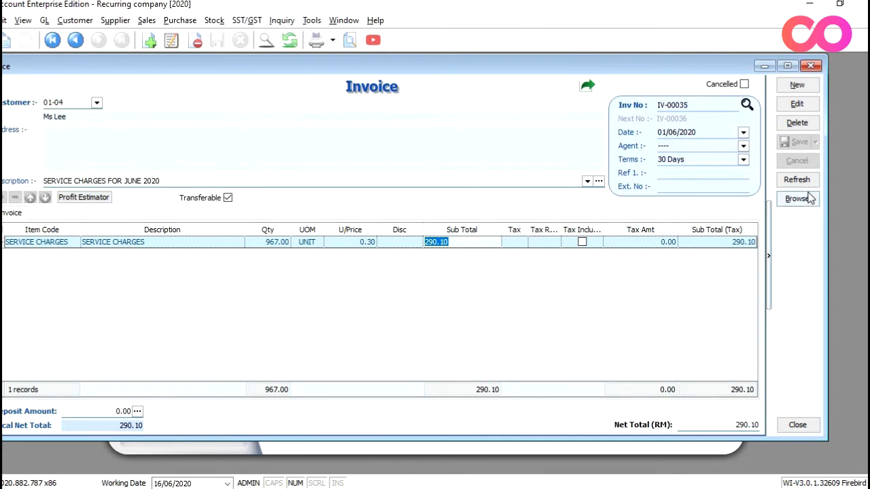
left_click(797, 198)
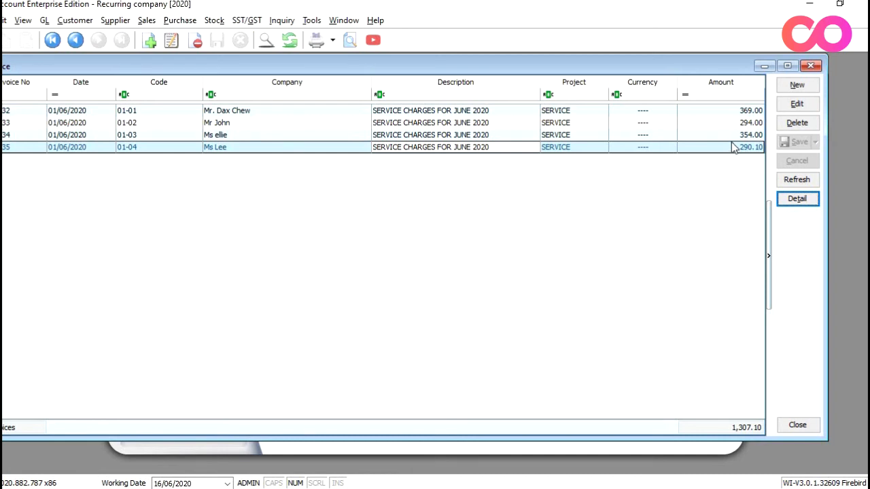
mouse_move(717, 147)
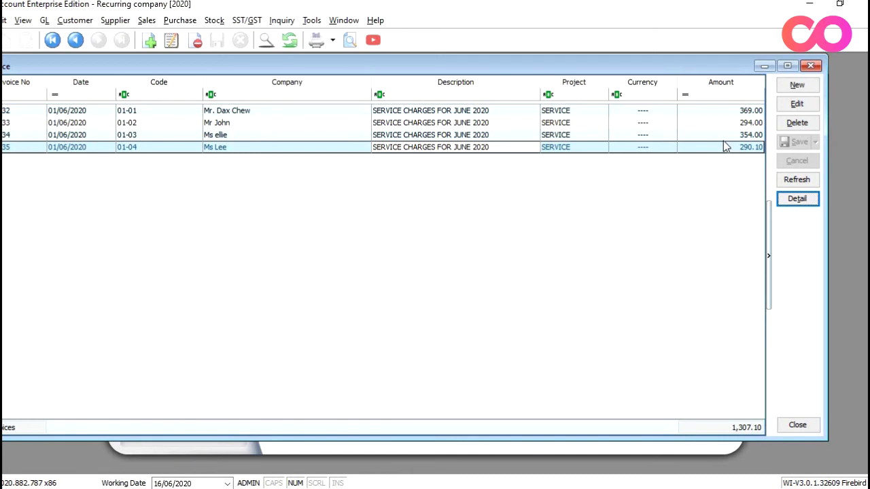
mouse_move(713, 150)
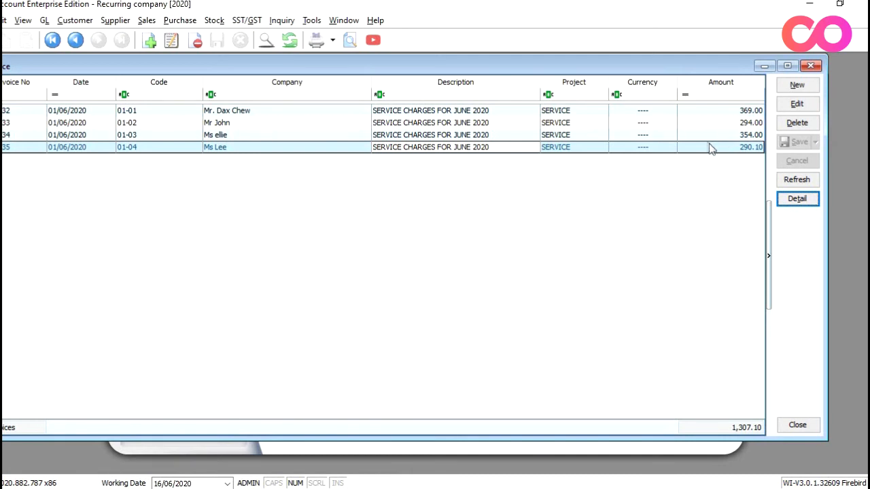
mouse_move(703, 139)
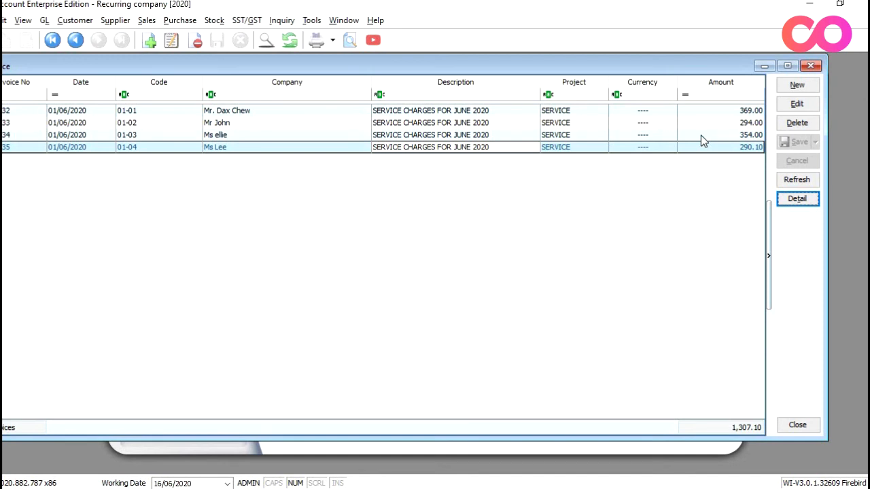
mouse_move(698, 129)
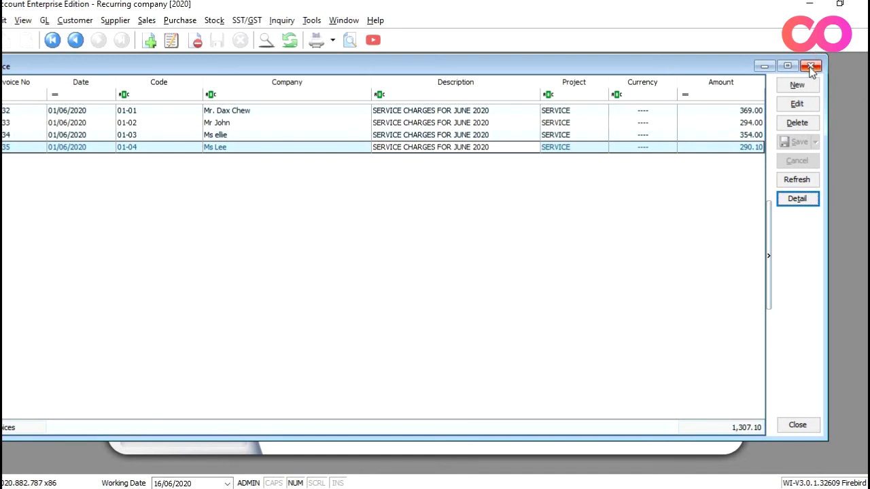
mouse_move(800, 65)
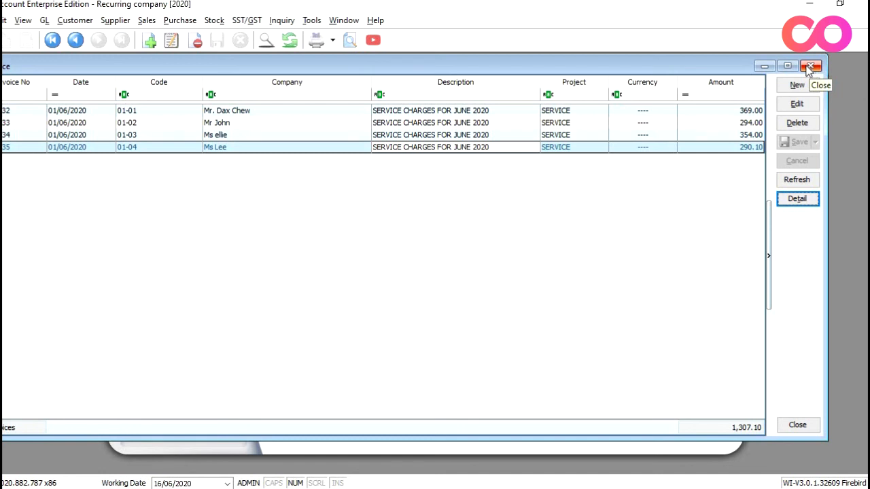
mouse_move(794, 64)
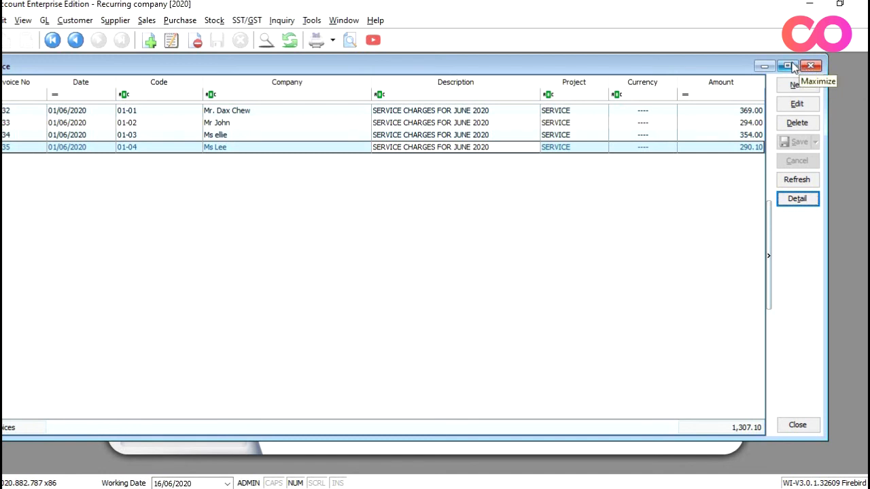